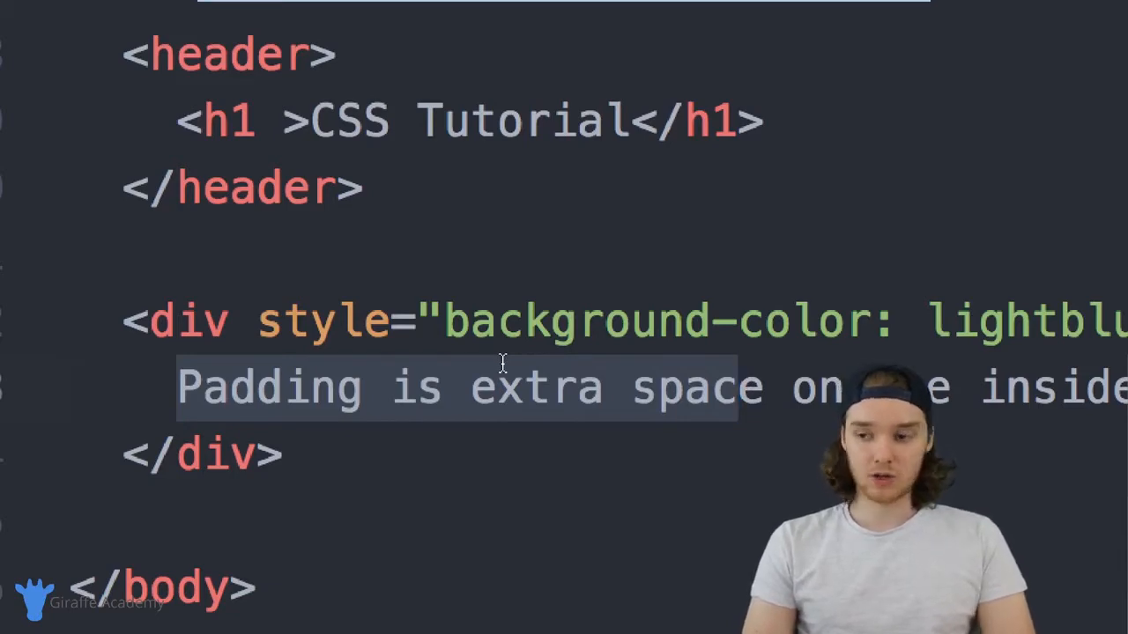
- Add 'padding: 10px;' at the start of the div's style, before background-color
left_click(444, 320)
type("padding: ")
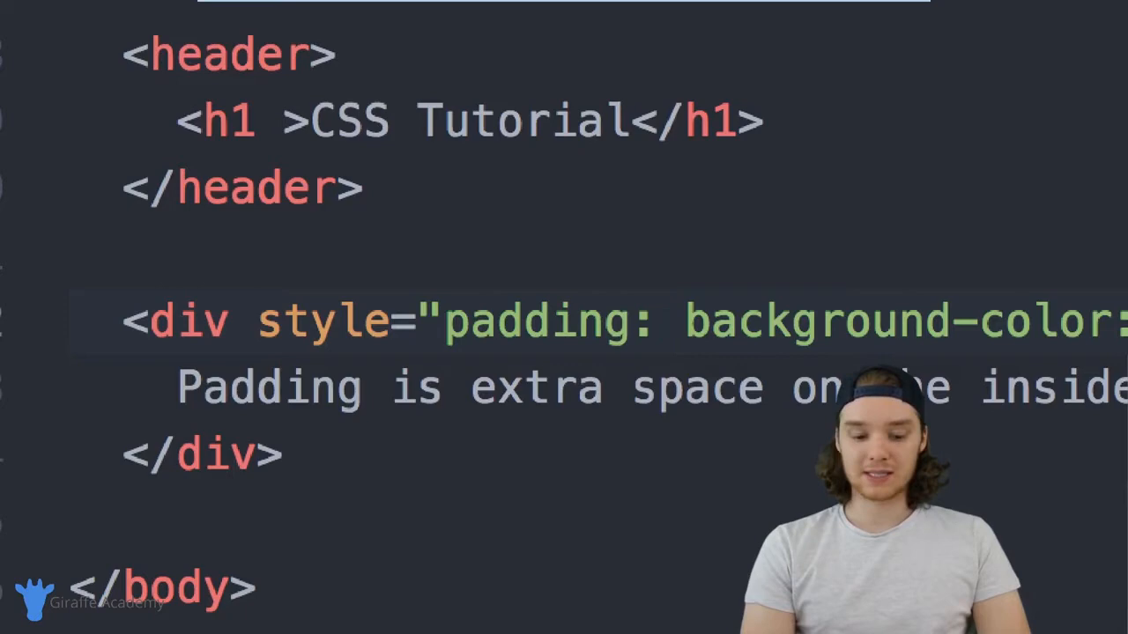
type("10p")
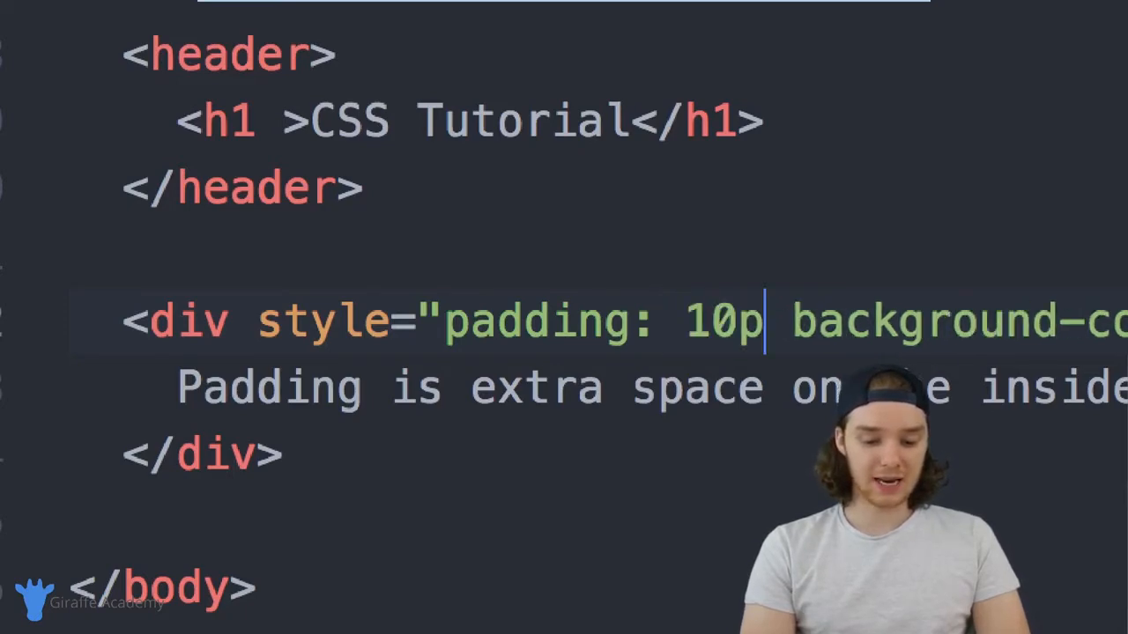
type("x;")
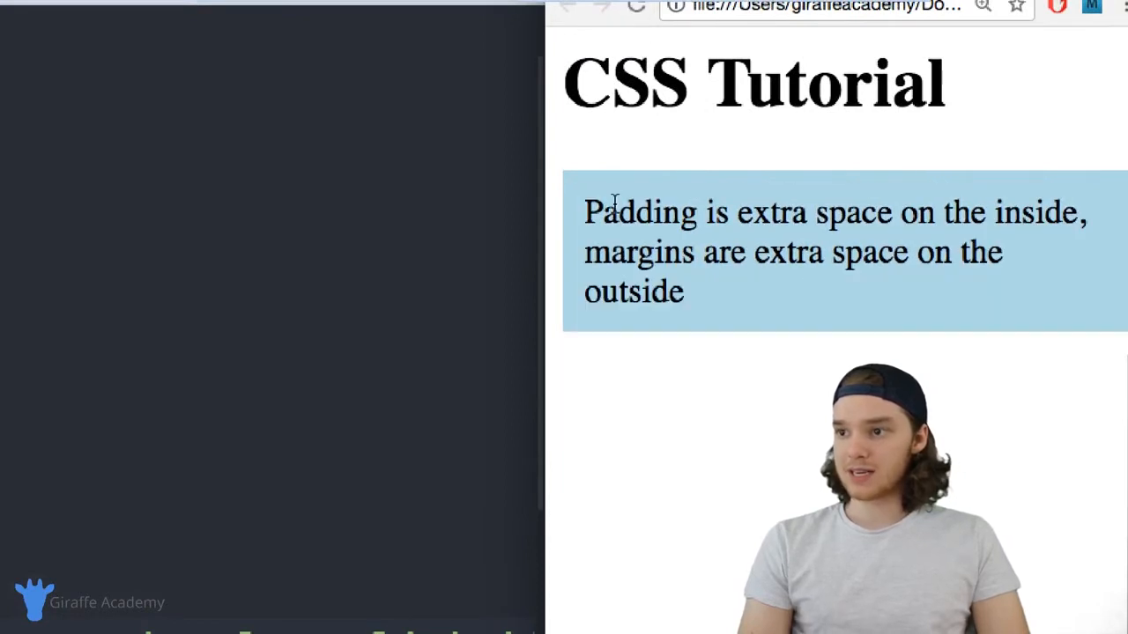
mouse_move(575, 315)
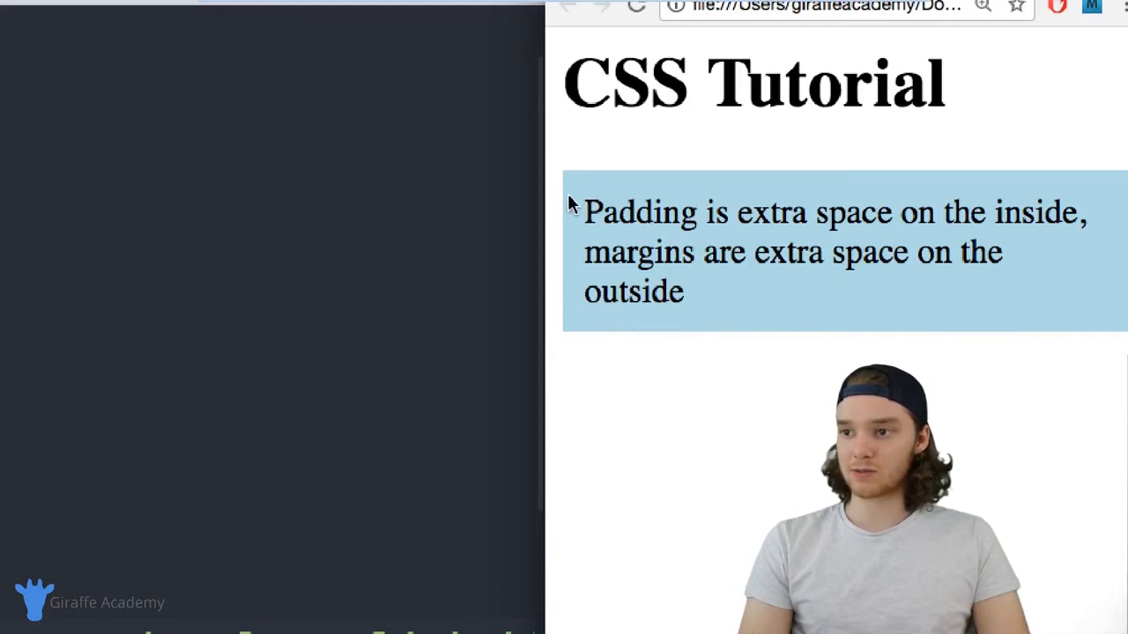
mouse_move(655, 231)
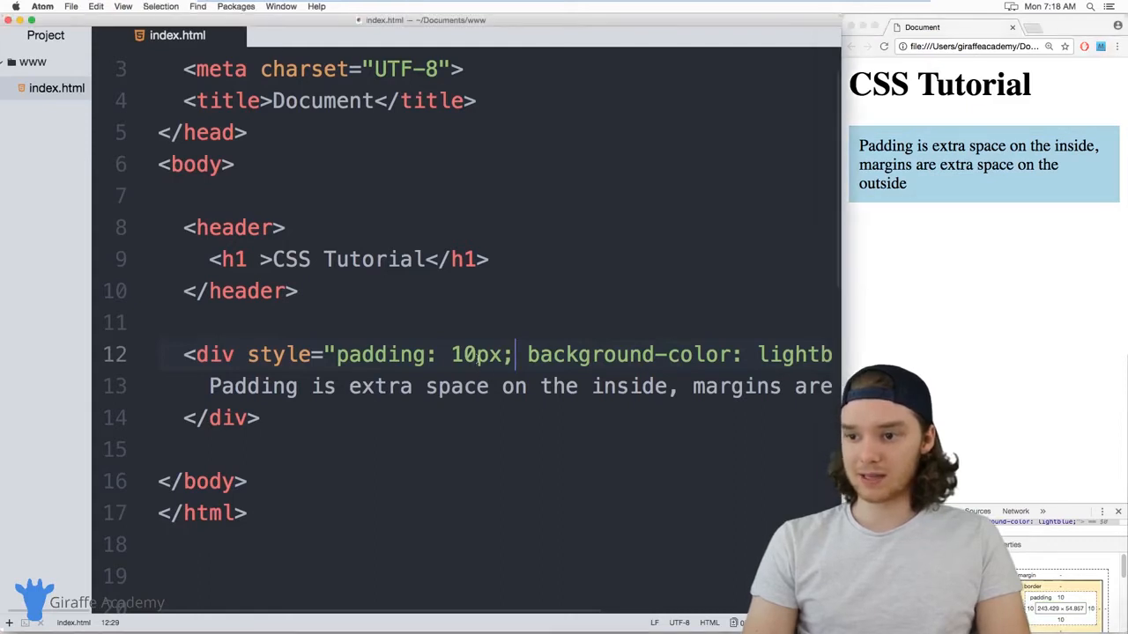
- Change the div's padding value from 10px to 50px
key("Backspace")
type("5")
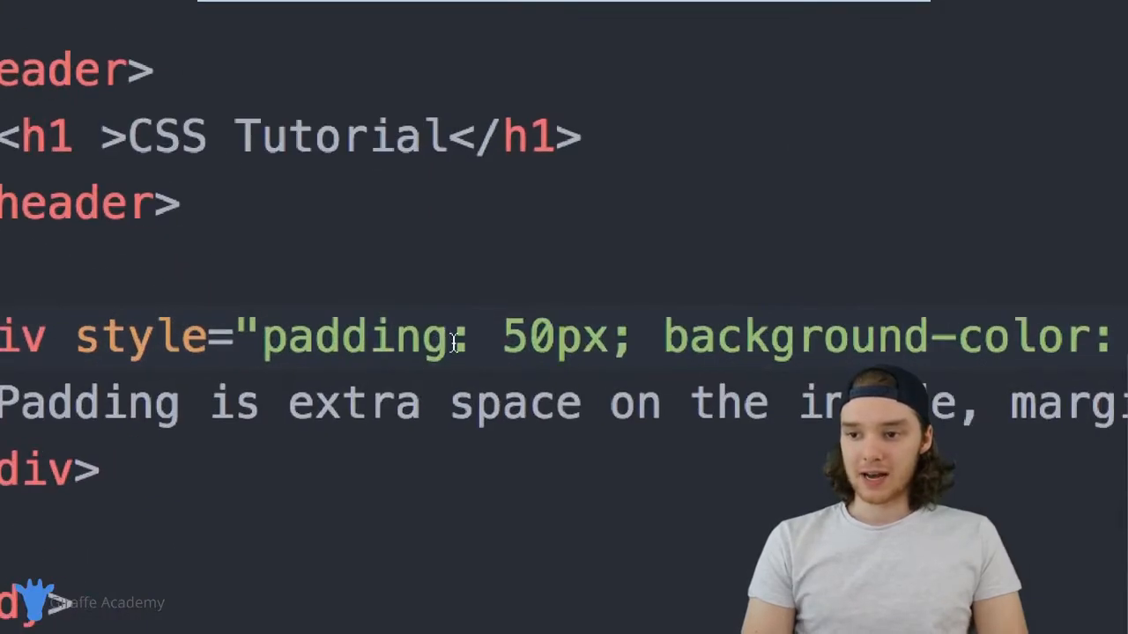
type("-")
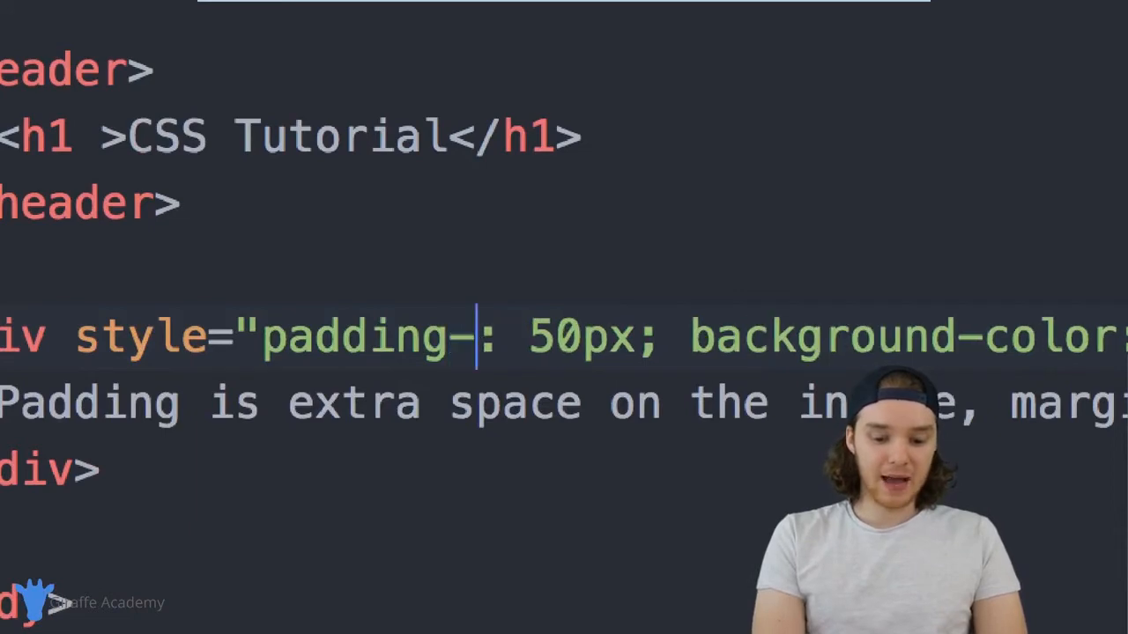
type("top")
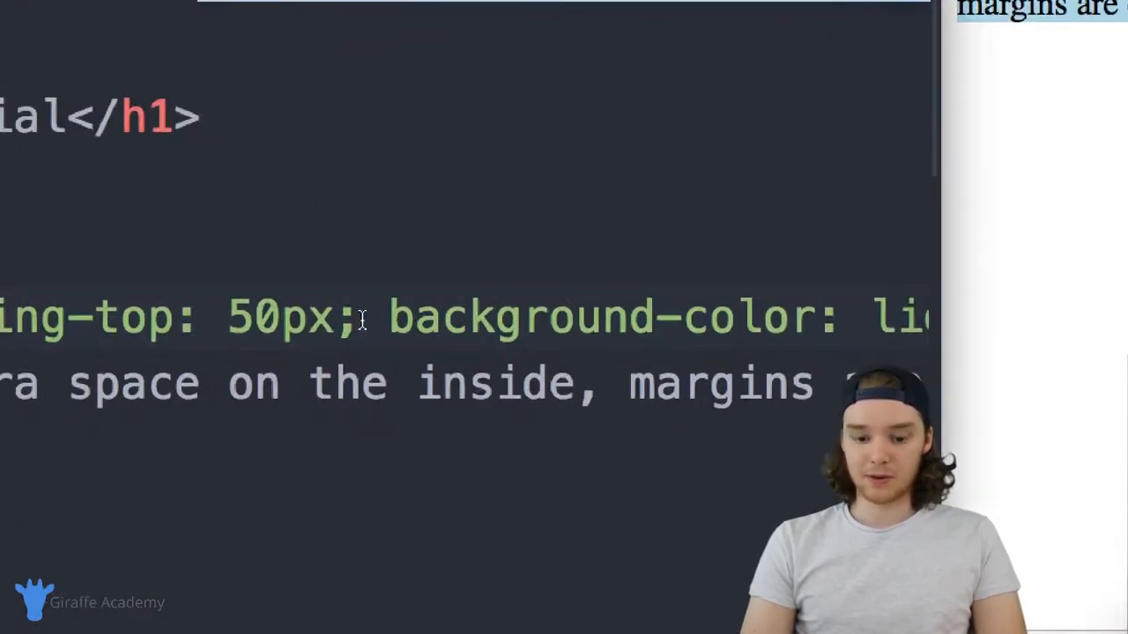
type("padding-bott")
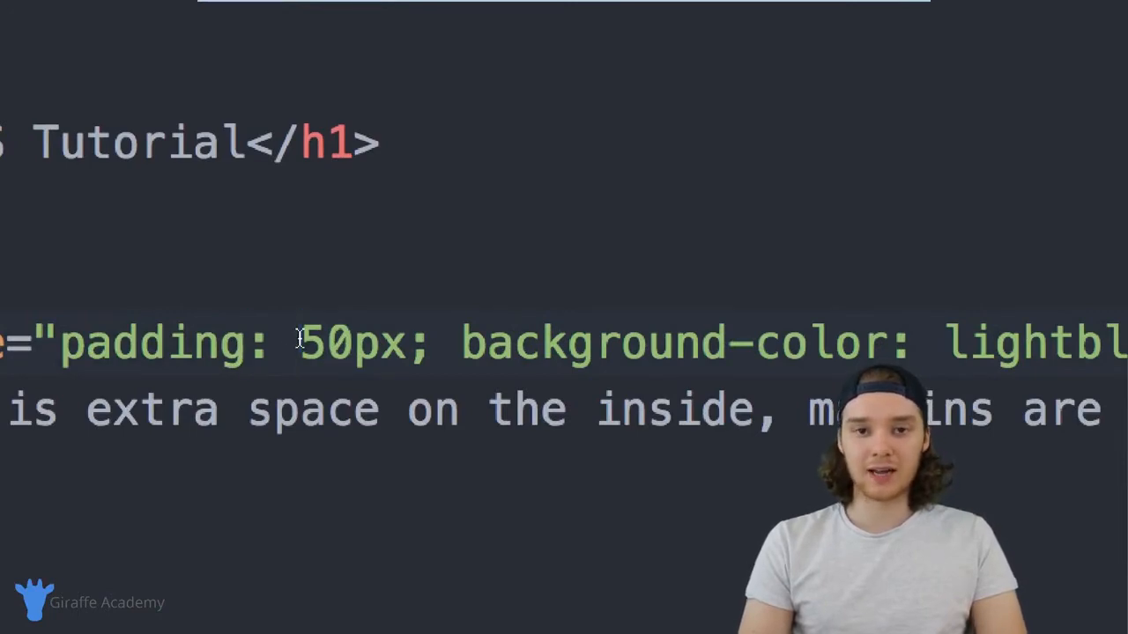
- Extend the padding to the multi-value shorthand '50px 10px 50px 10px'
left_click(301, 342)
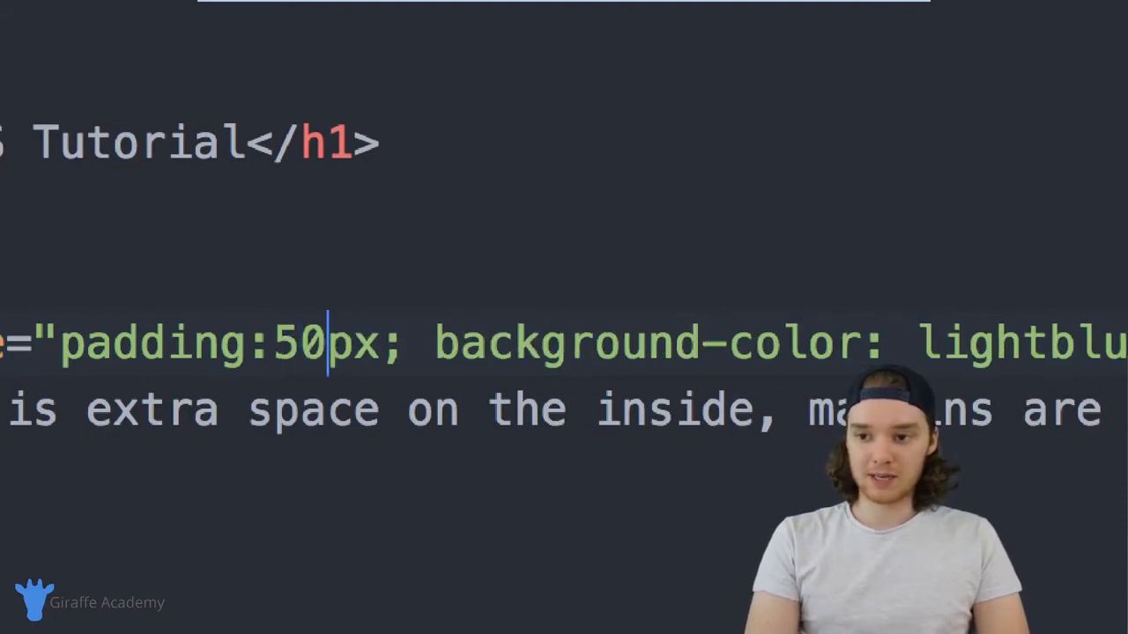
type("1")
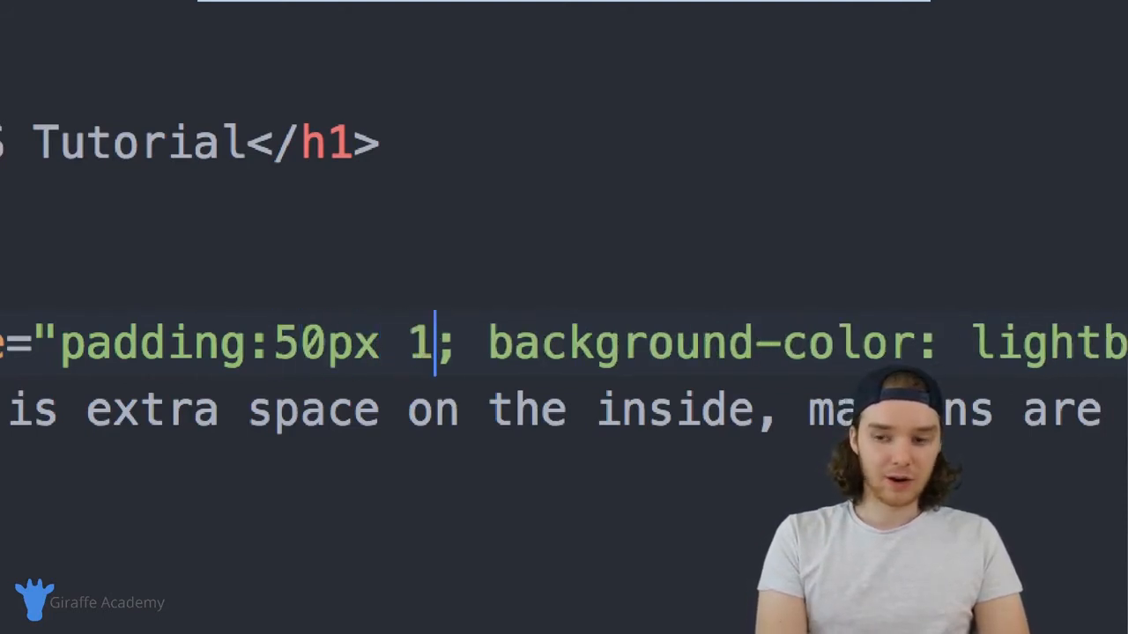
type("0px")
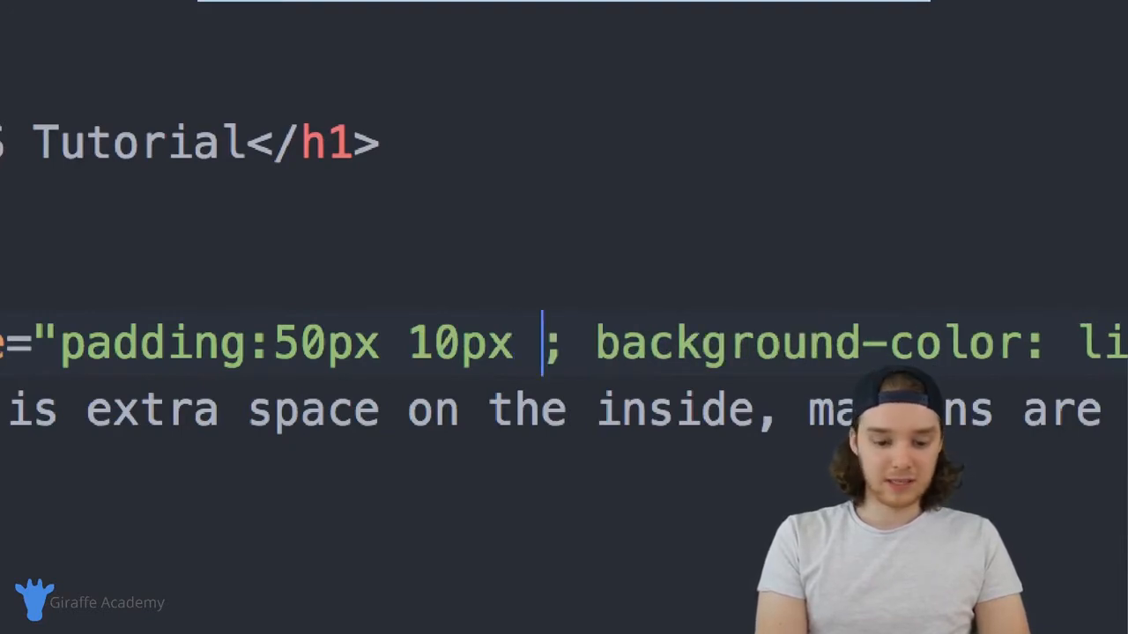
type("50")
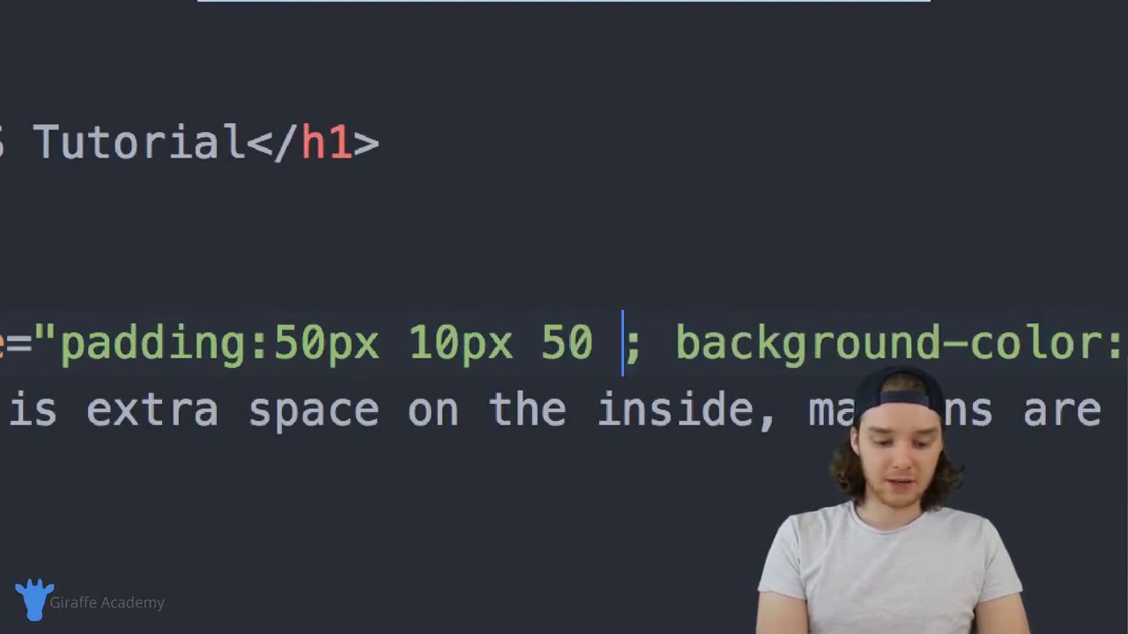
type("10px")
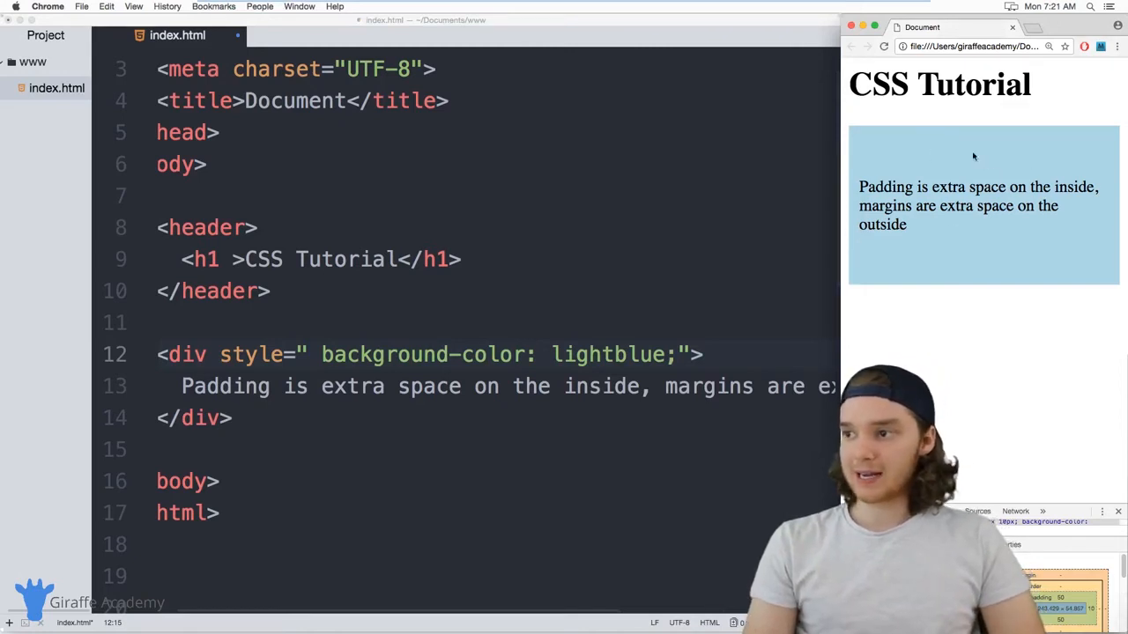
mouse_move(1009, 154)
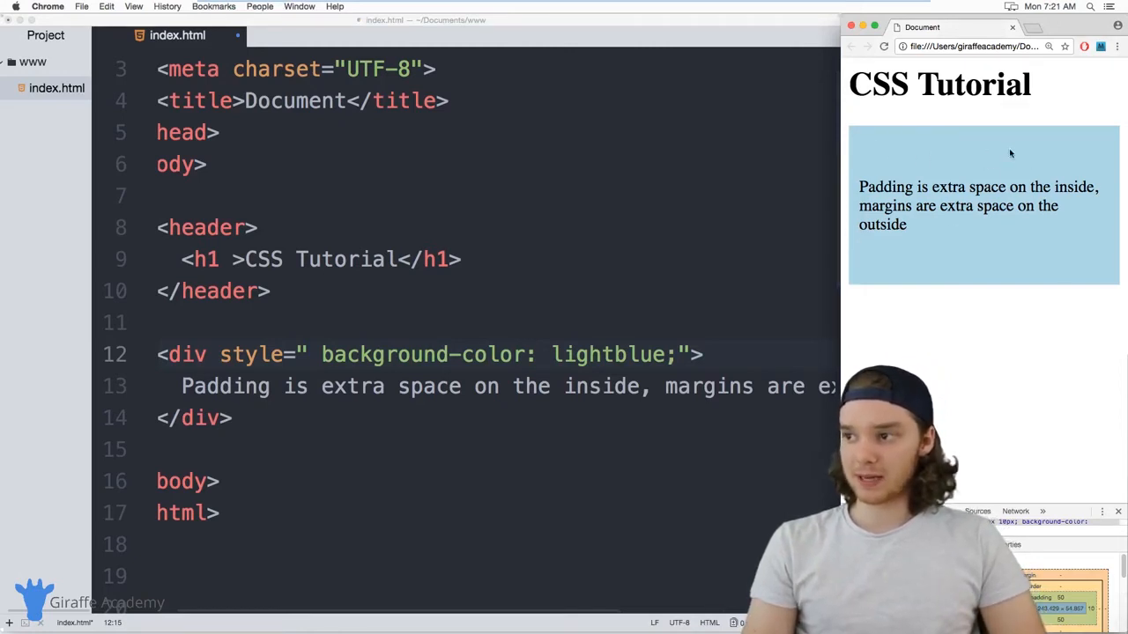
mouse_move(951, 166)
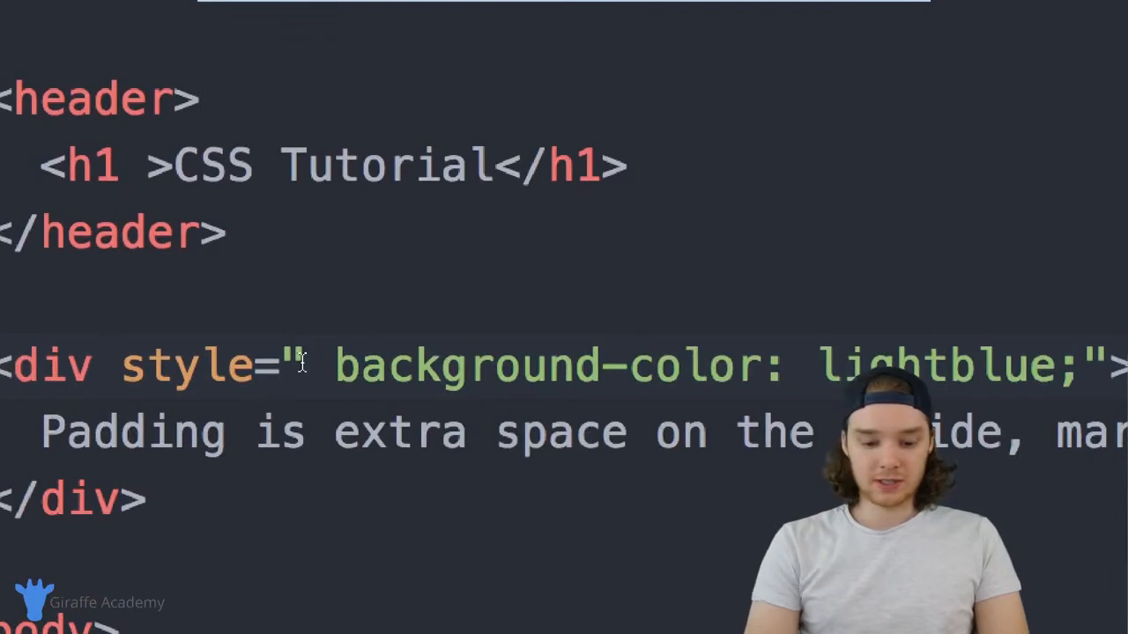
- Set the div's style to 'margin:25px;', briefly trying 0px before restoring 25px
type("margin:")
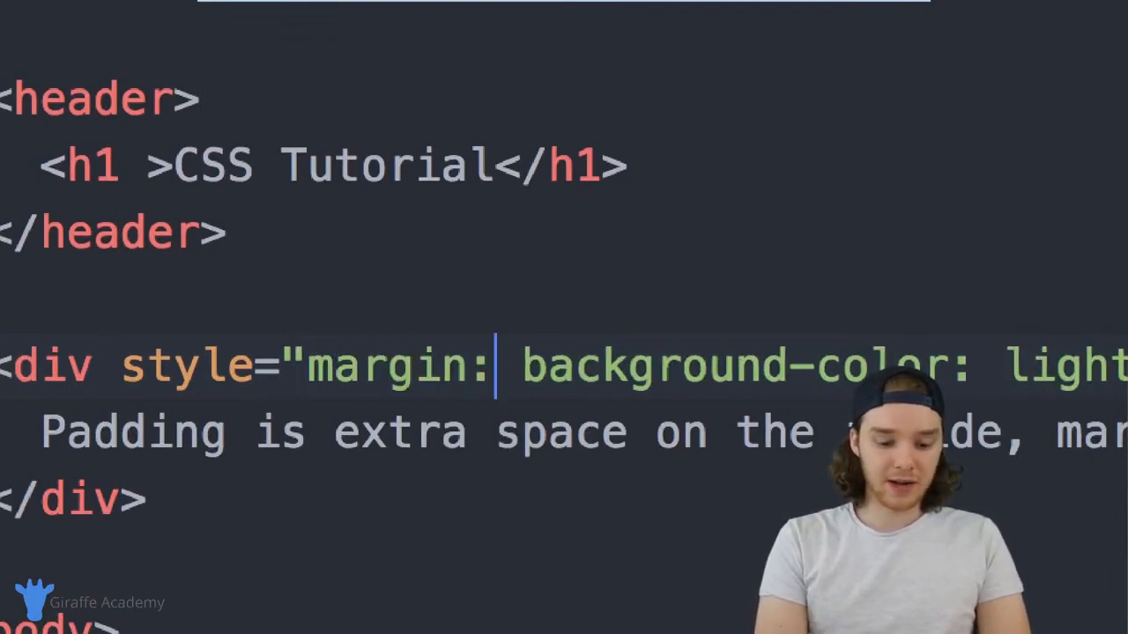
type("25px;")
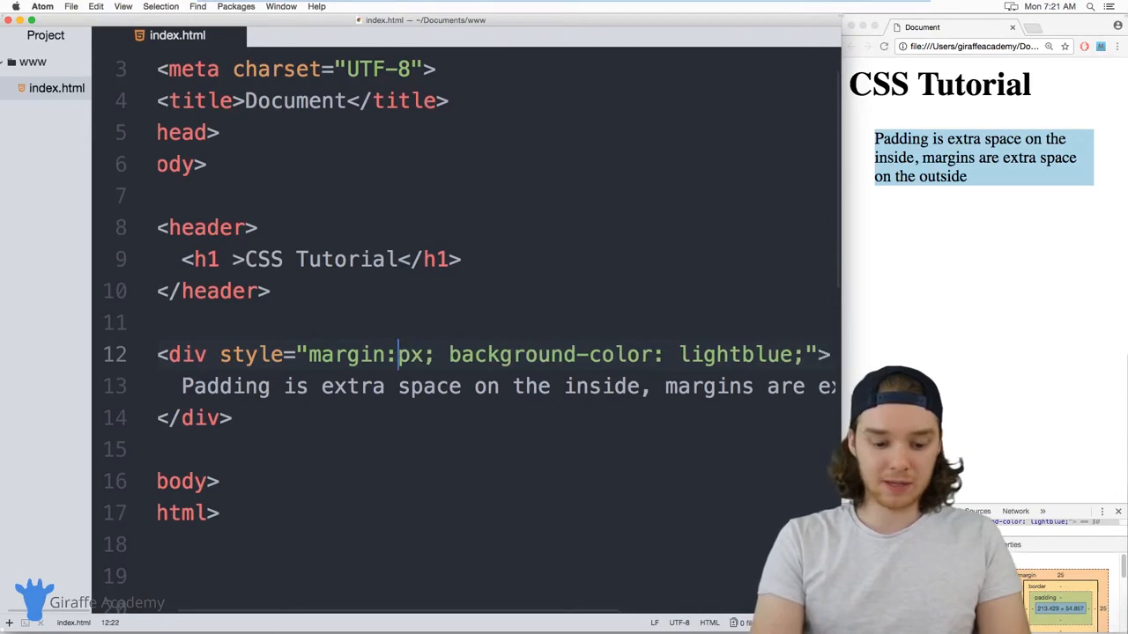
type("0")
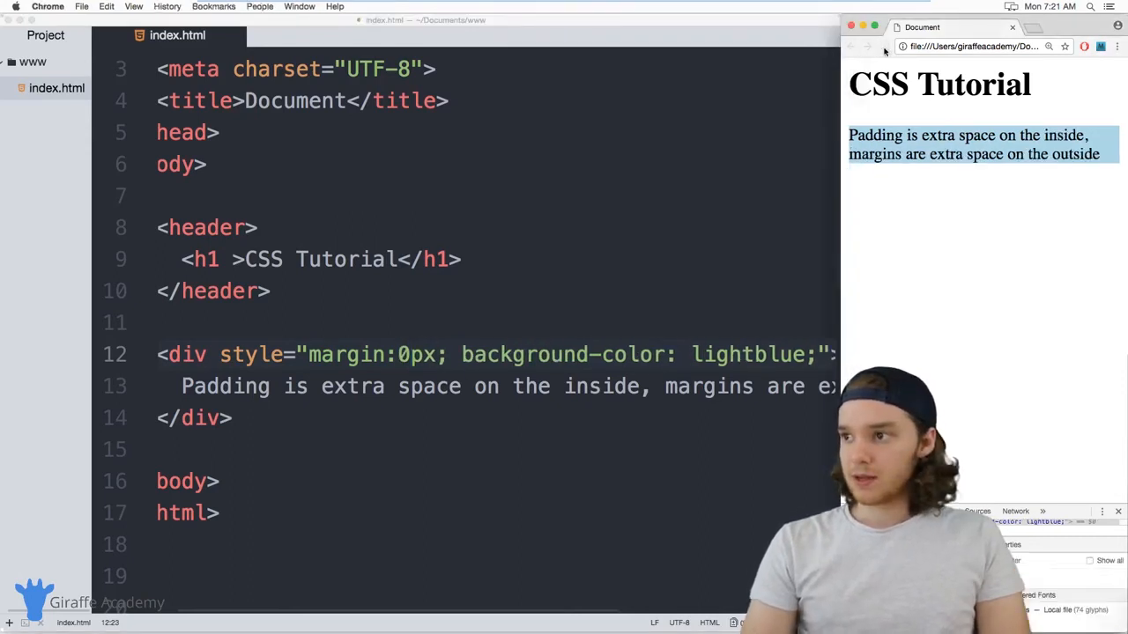
left_click(409, 354)
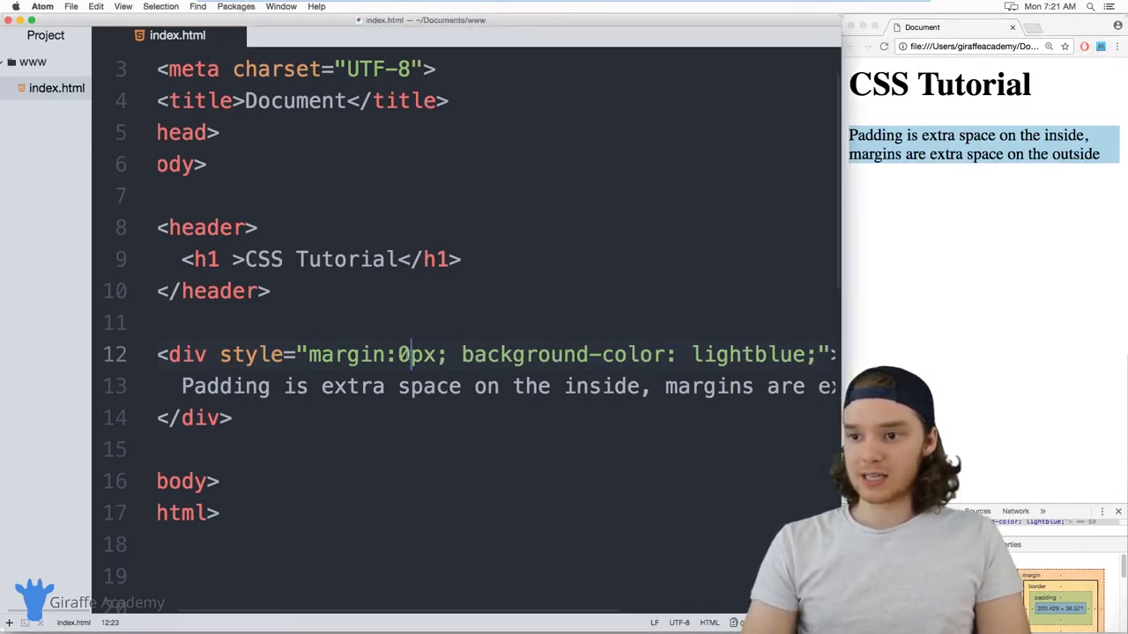
type("25")
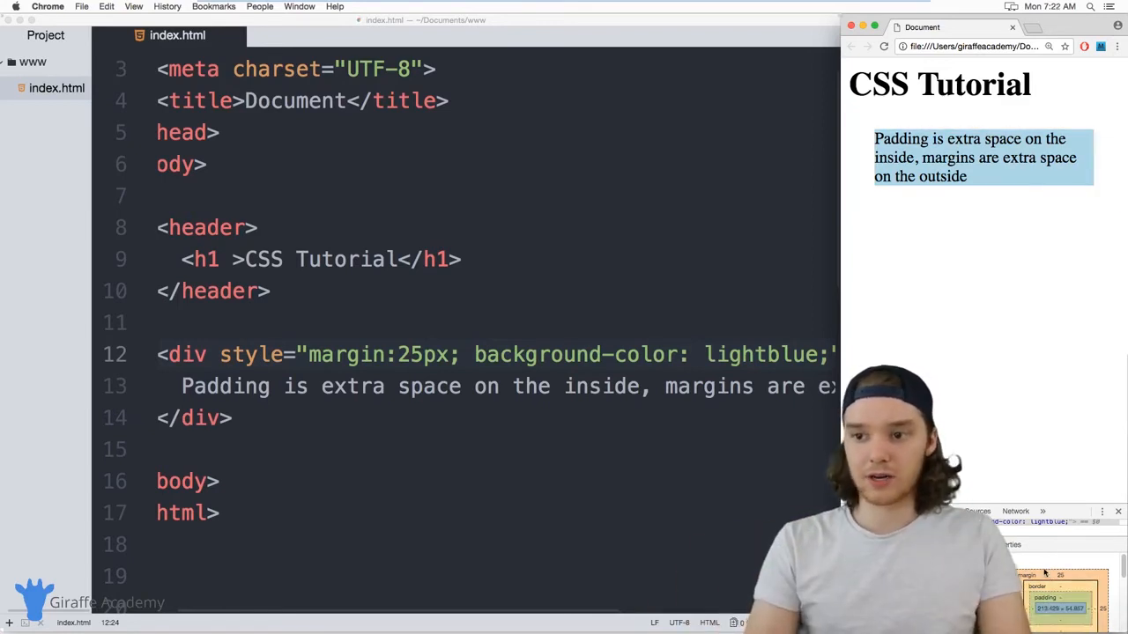
left_click(419, 361)
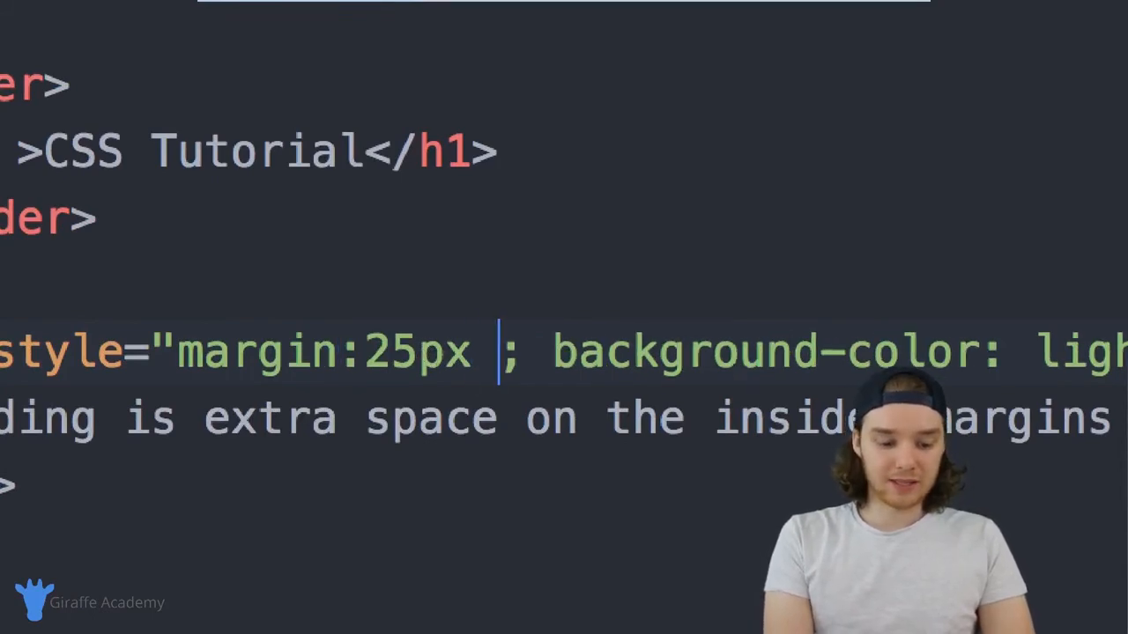
type("50px 25")
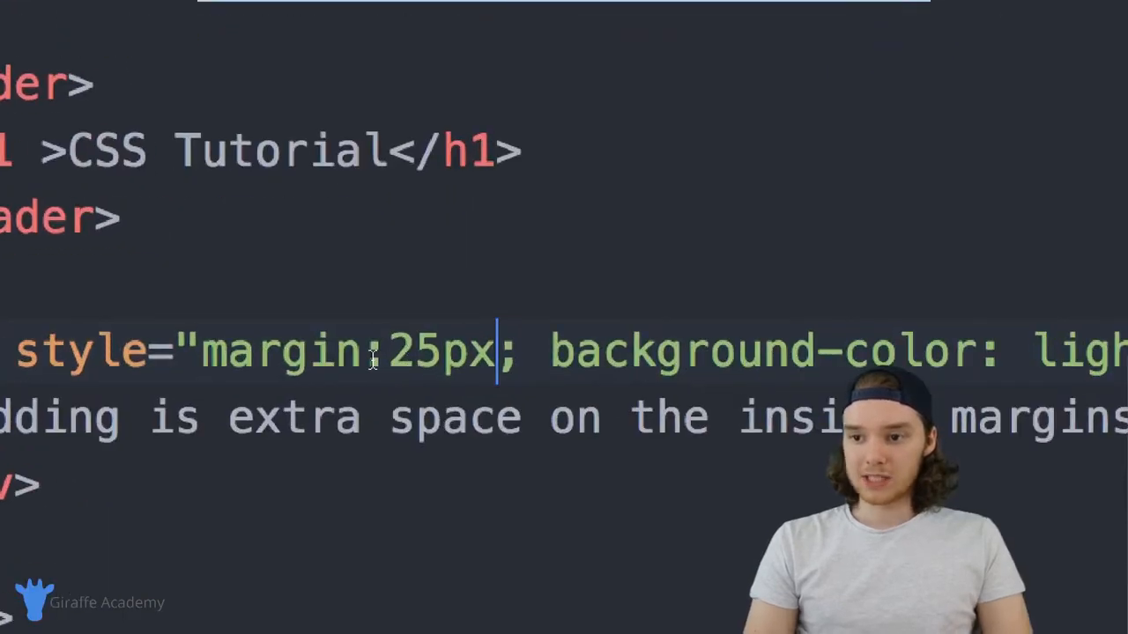
- Change margin to 'margin-top:-50px;', passing through -25px on the way
type("-top")
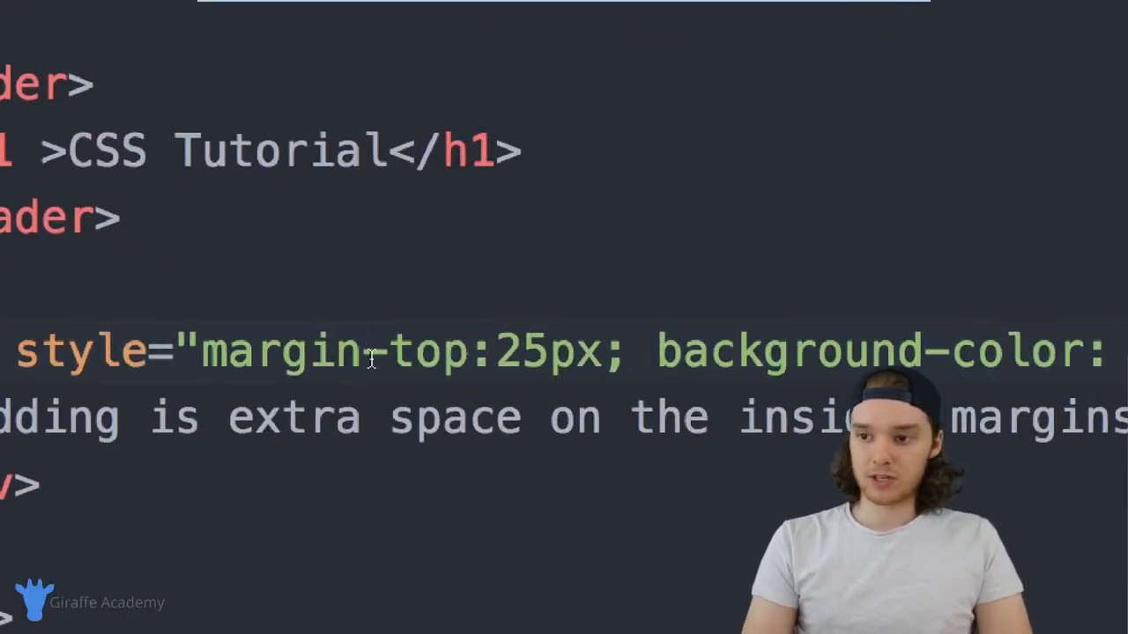
type("-")
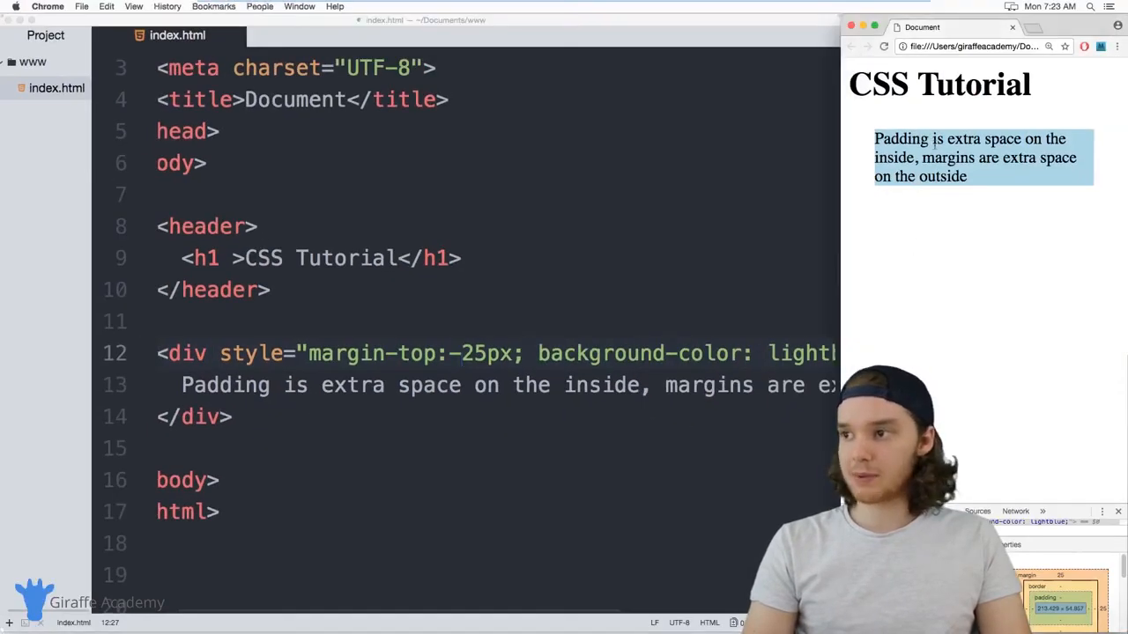
left_click(885, 46)
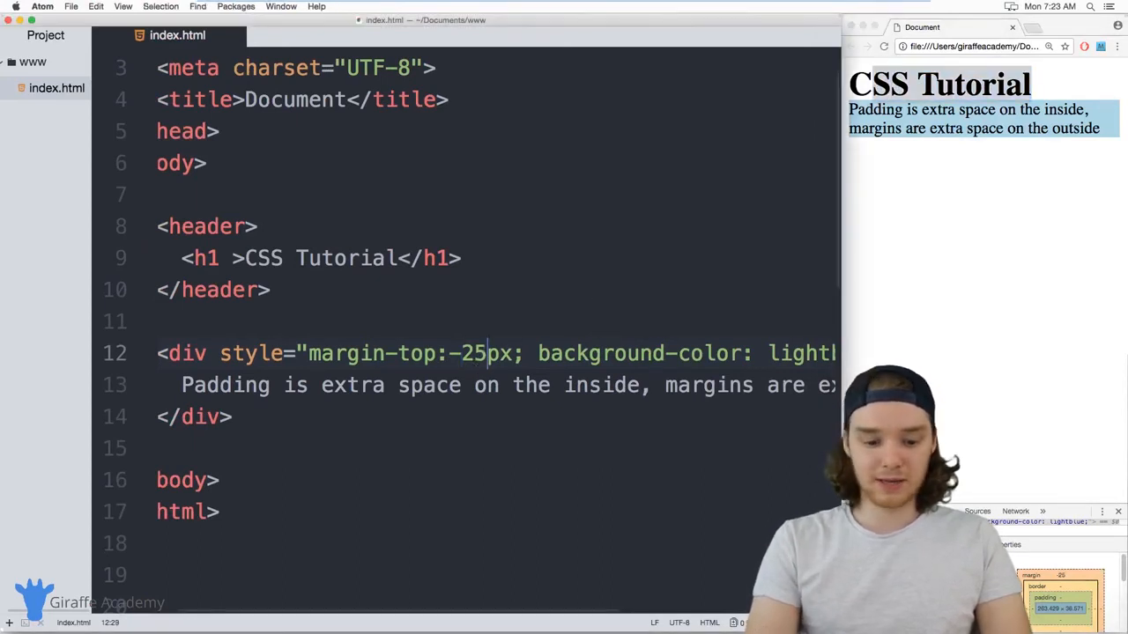
type("50")
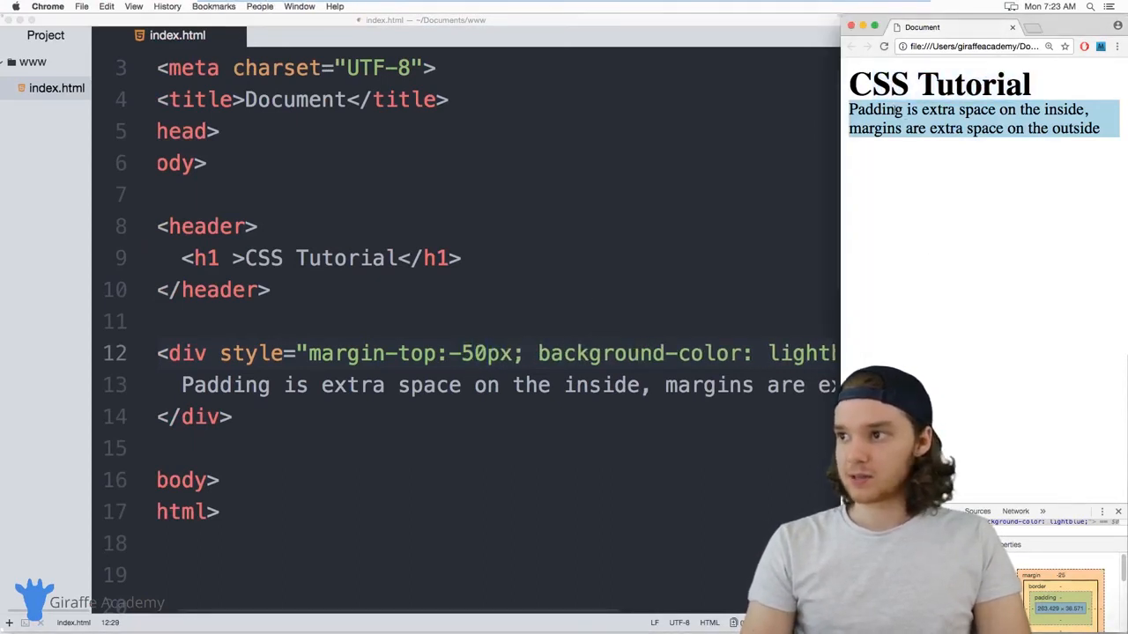